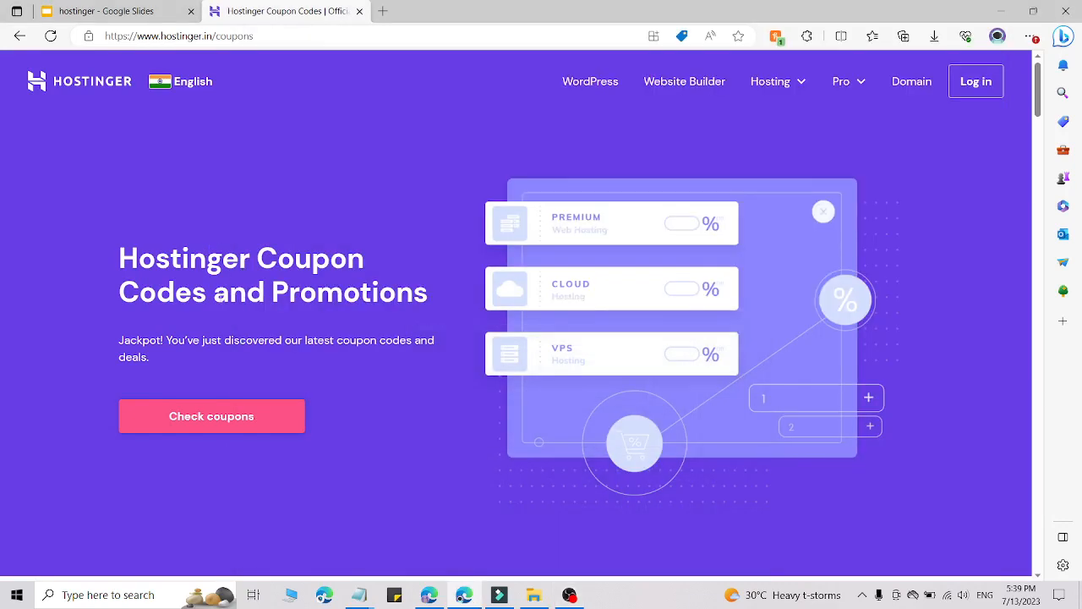
pyautogui.moveTo(292, 306)
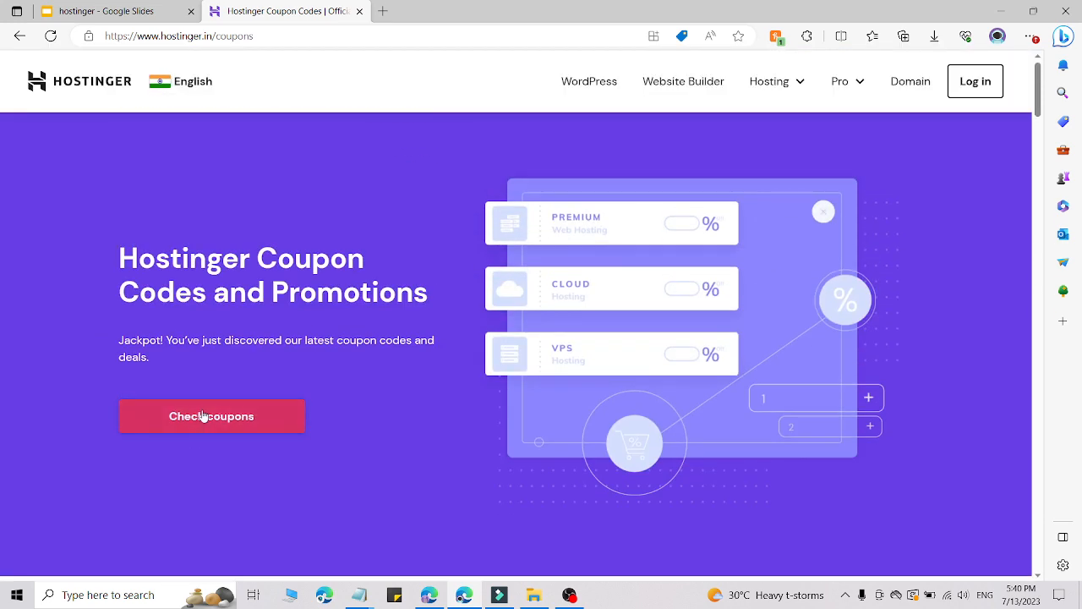
# Jump to the discounted hosting plans, scroll through them, then switch to the Google Slides tab.
pyautogui.click(211, 416)
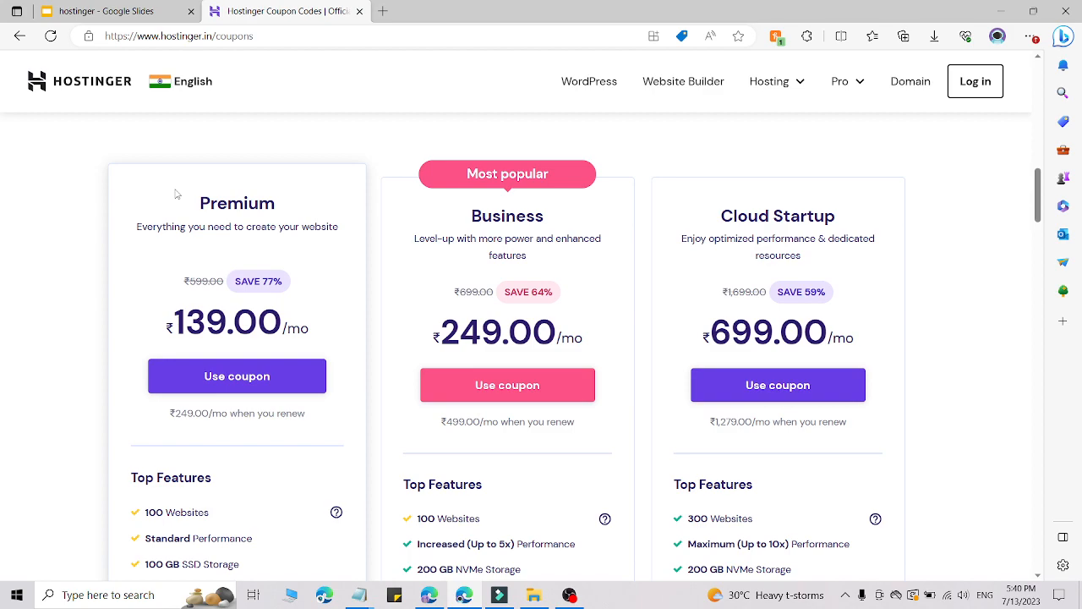
pyautogui.scroll(-3)
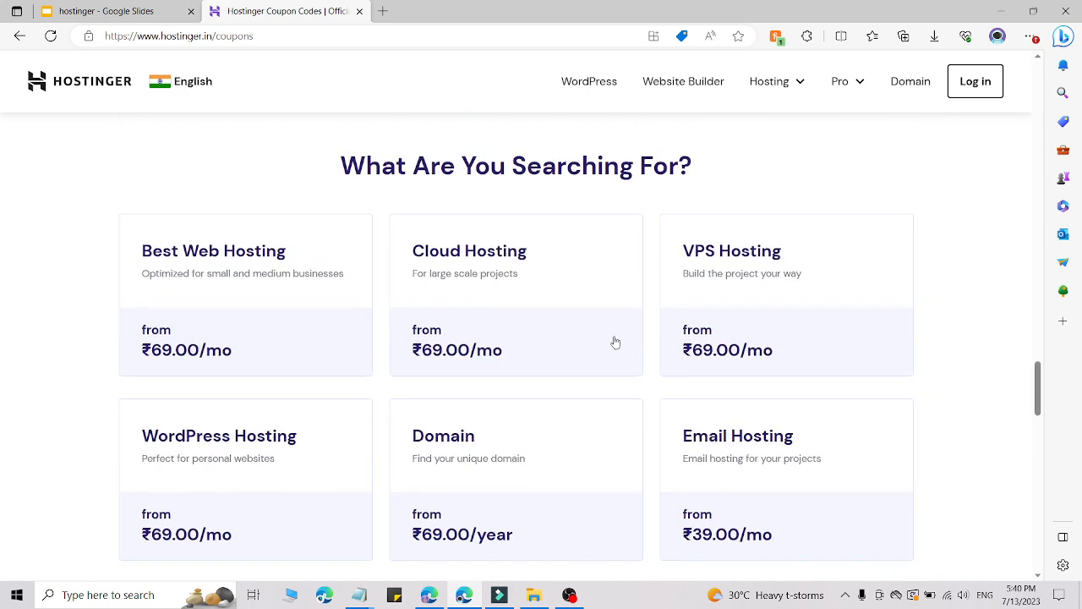
pyautogui.moveTo(997, 402)
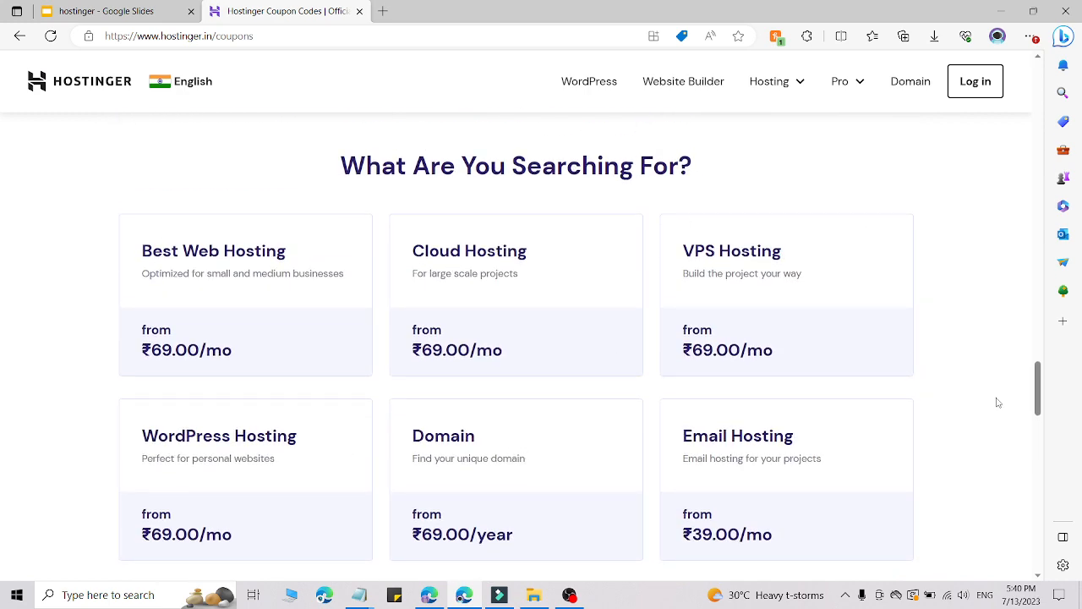
pyautogui.moveTo(381, 331)
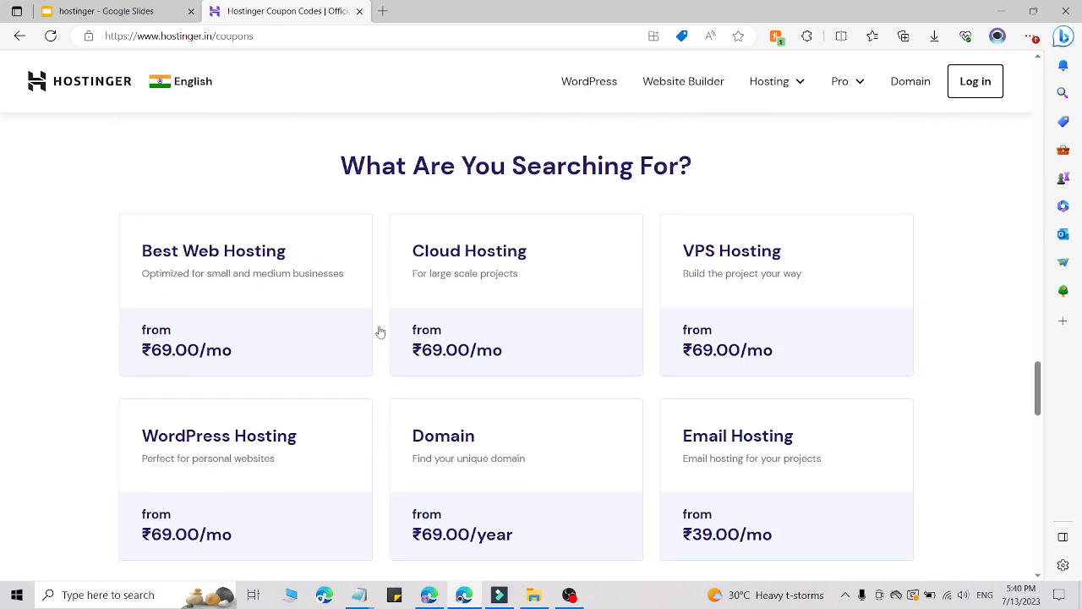
pyautogui.scroll(-3)
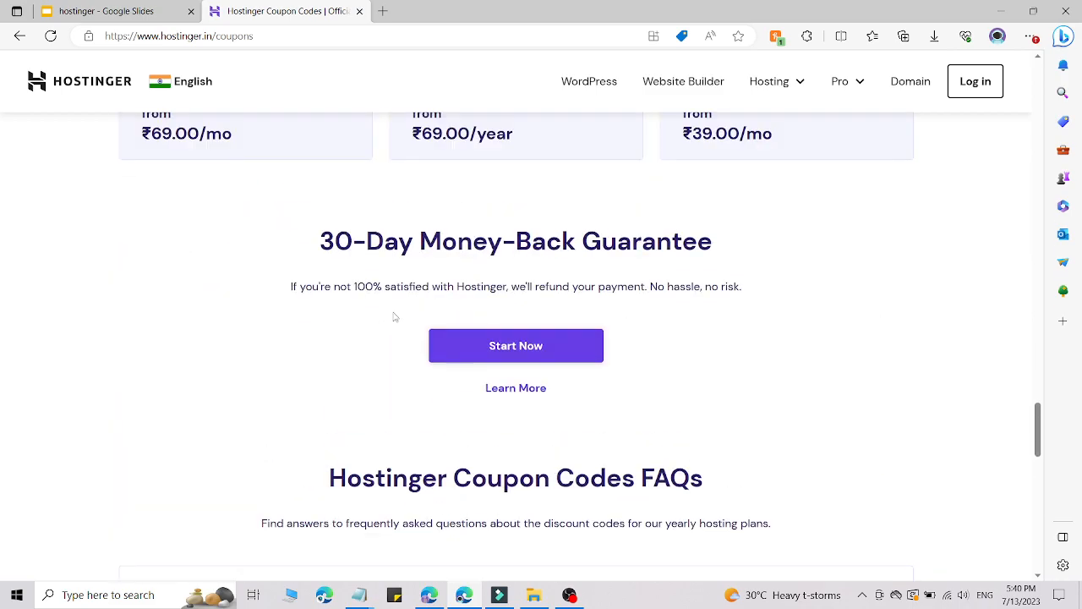
pyautogui.scroll(-3)
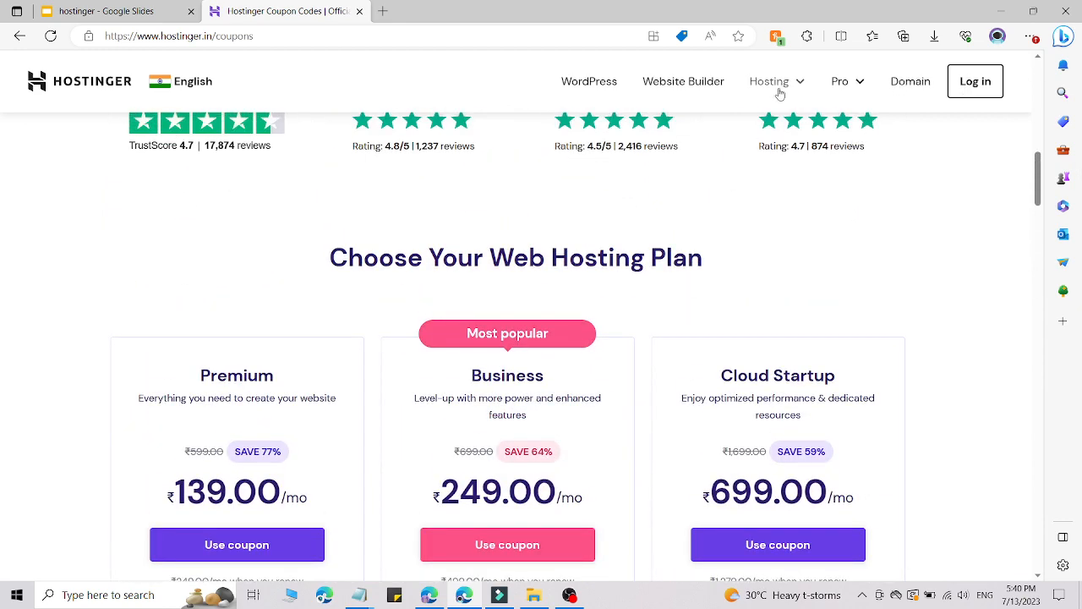
pyautogui.click(767, 81)
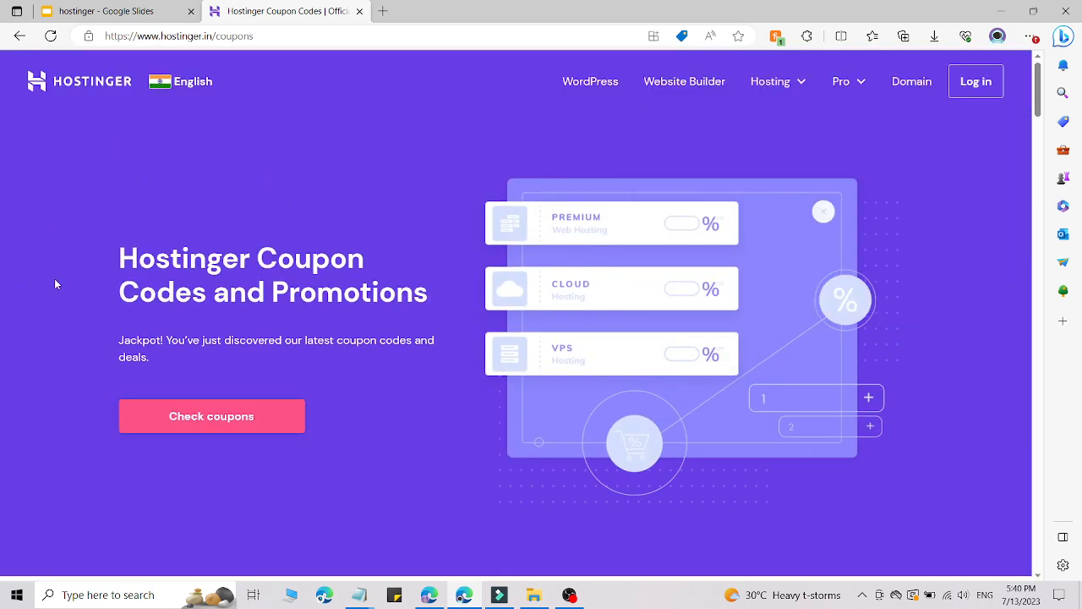
pyautogui.moveTo(4, 84)
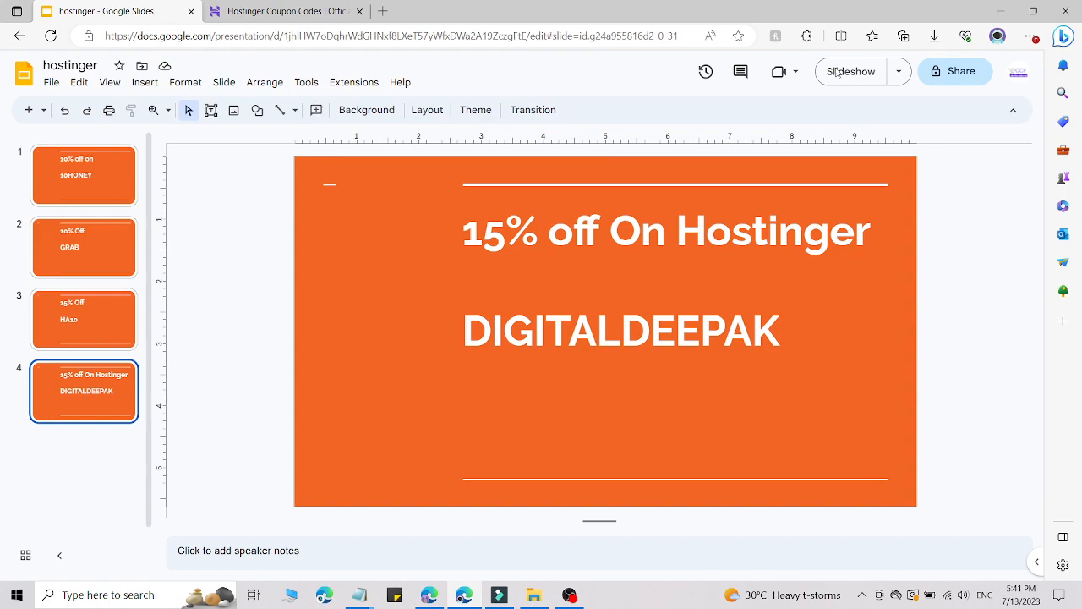
# Return to the Hostinger coupon tab and scroll the plans' Managed WordPress feature comparison.
pyautogui.click(284, 10)
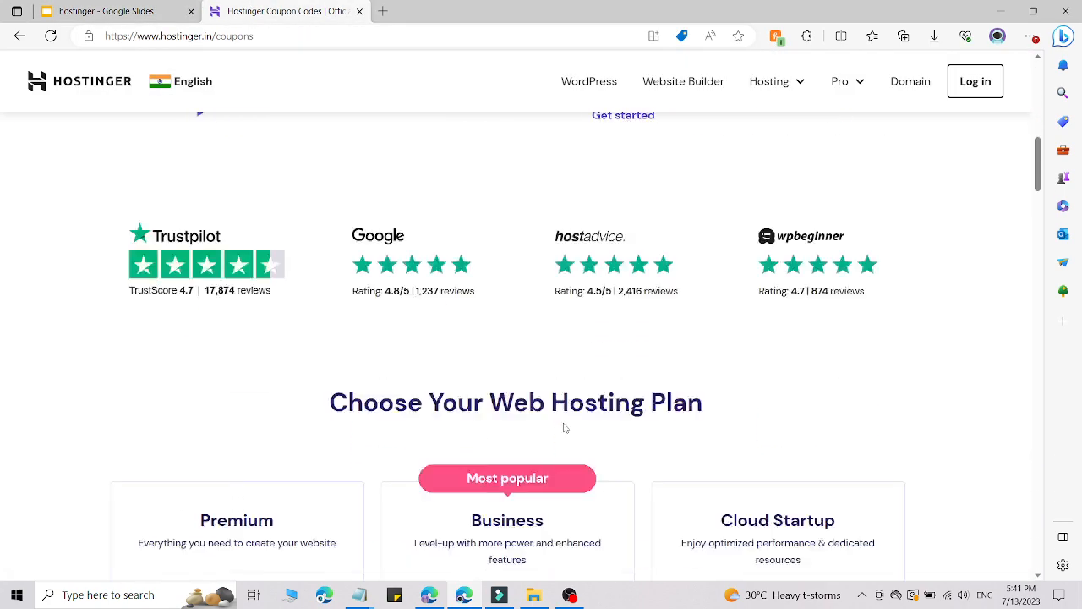
pyautogui.scroll(-3)
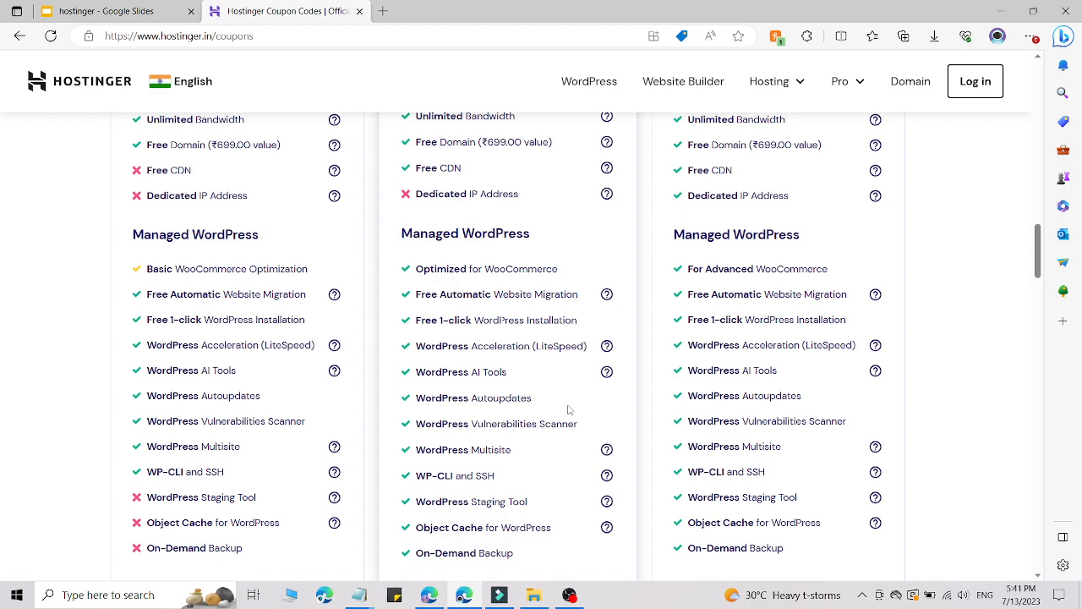
pyautogui.scroll(3)
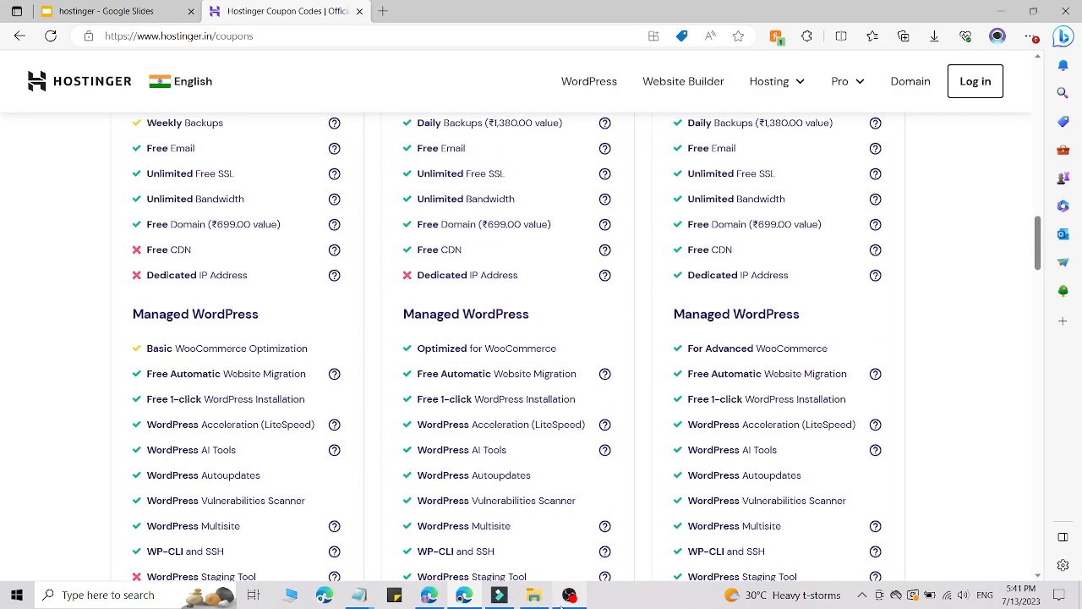